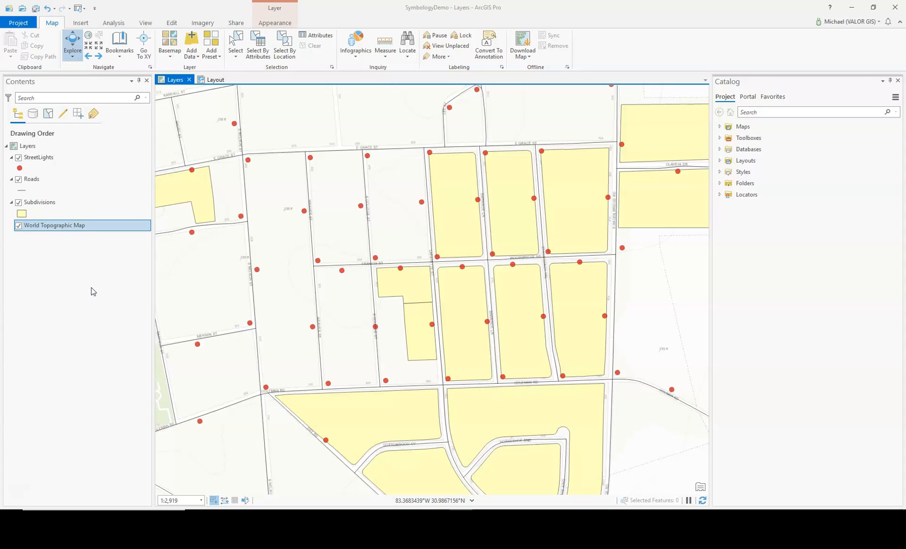
- Review the Roads, Subdivisions and basemap layers, then zoom to Full Extent showing the Americas
click(32, 178)
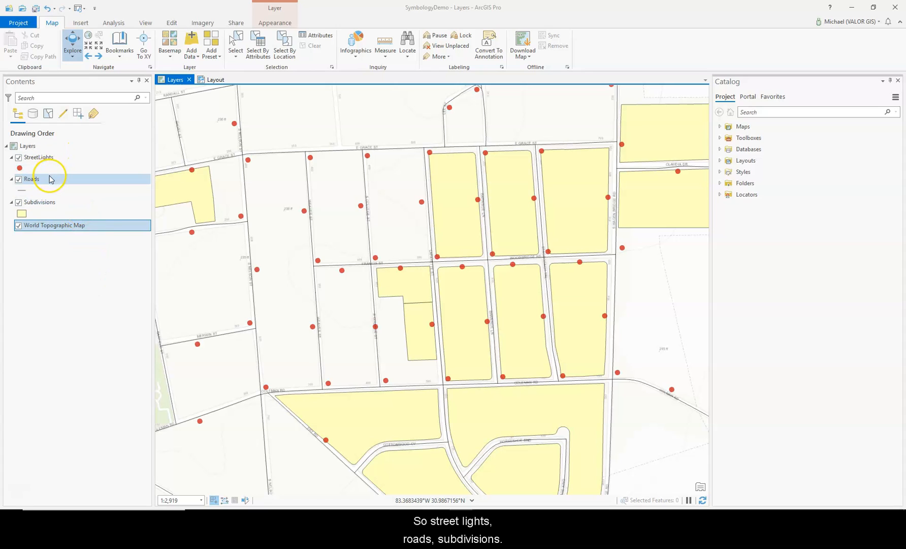
click(39, 202)
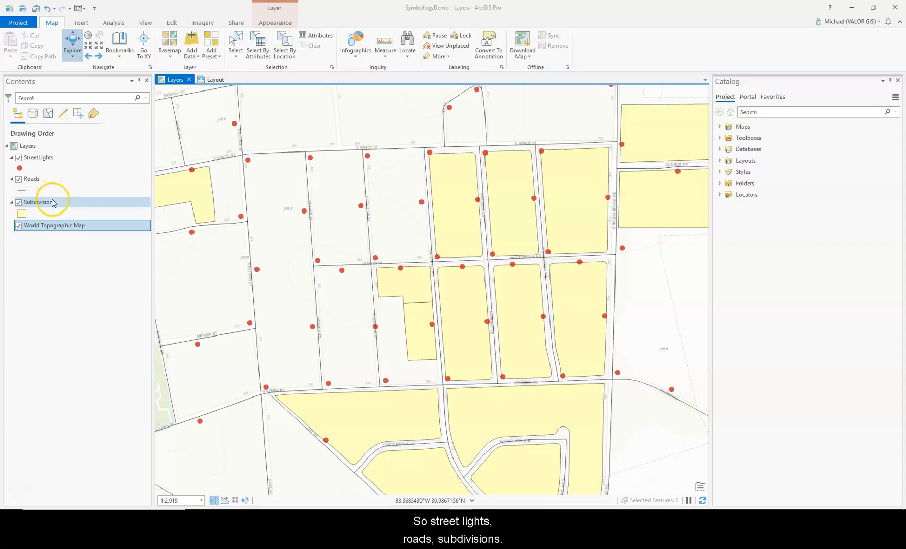
click(54, 225)
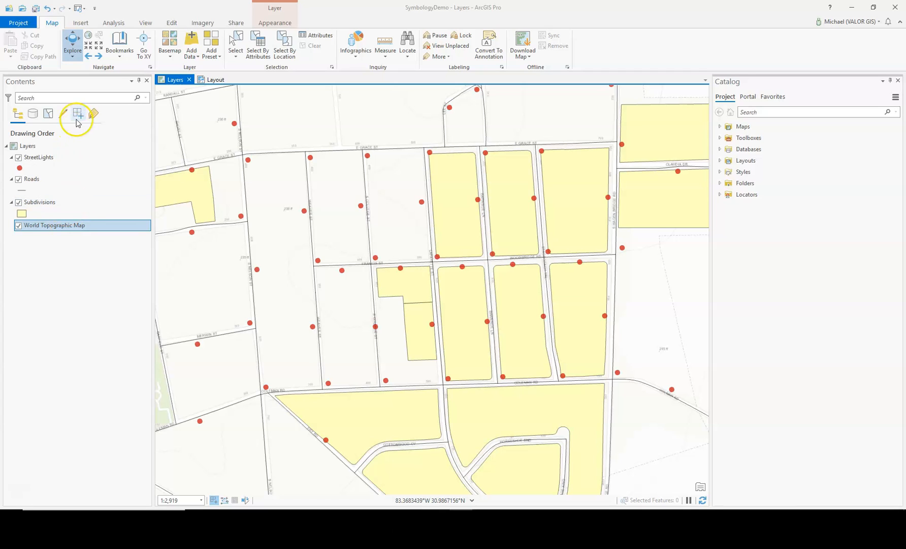
mouse_move(87, 39)
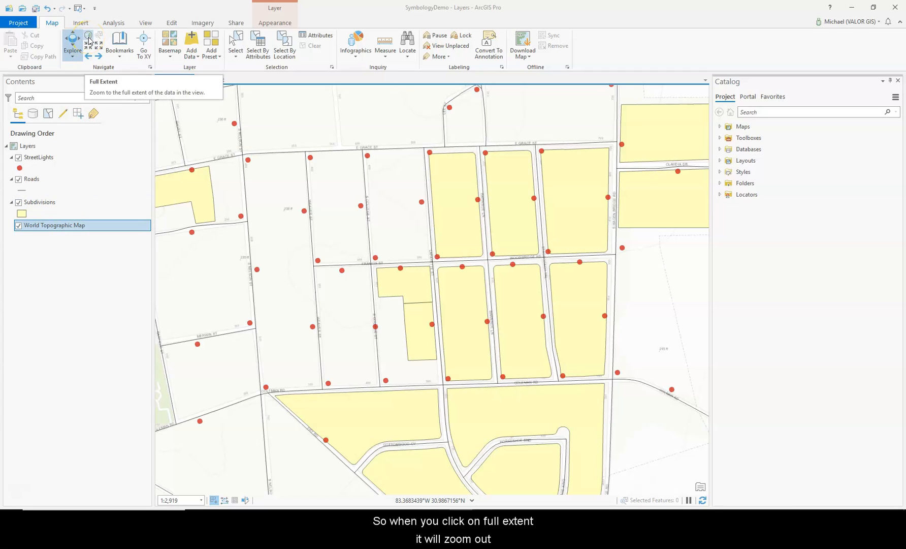
click(87, 38)
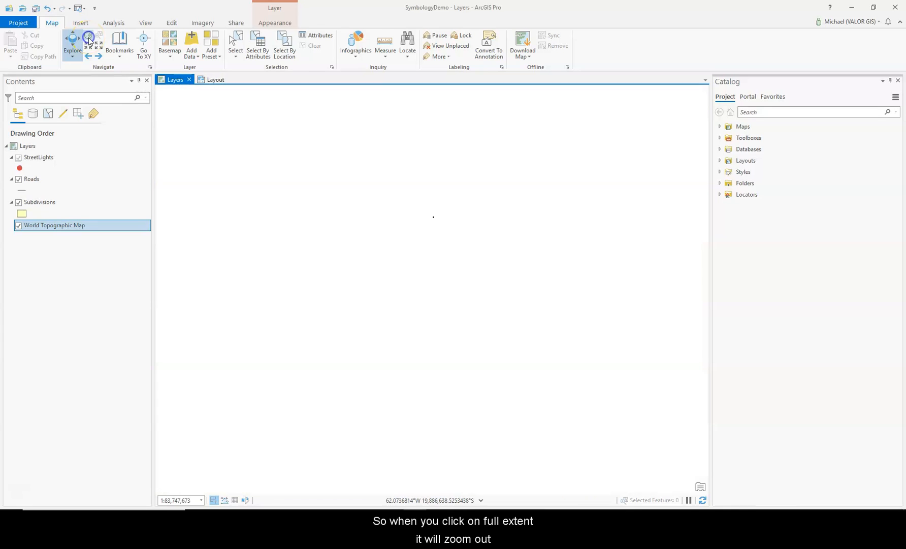
click(87, 38)
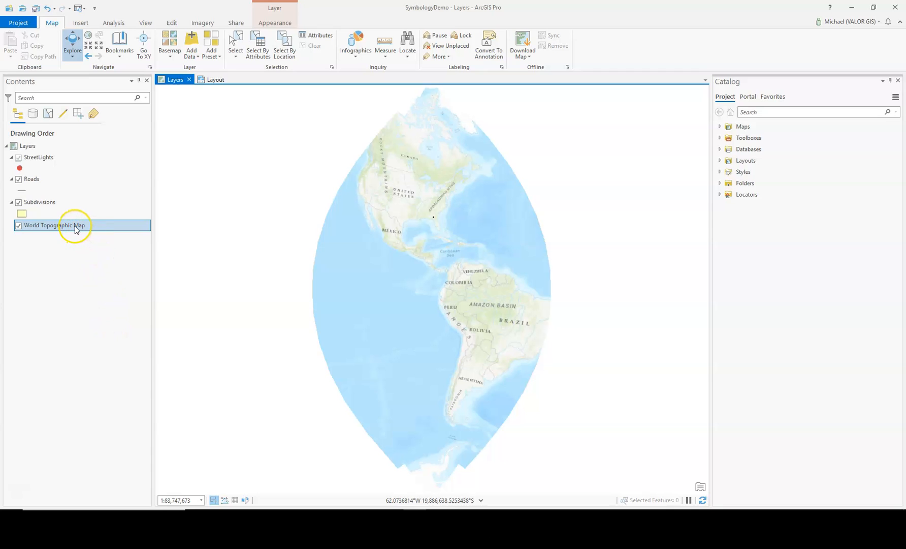
- Remove the World Topographic Map basemap and zoom to the full extent of the street layers
right_click(53, 224)
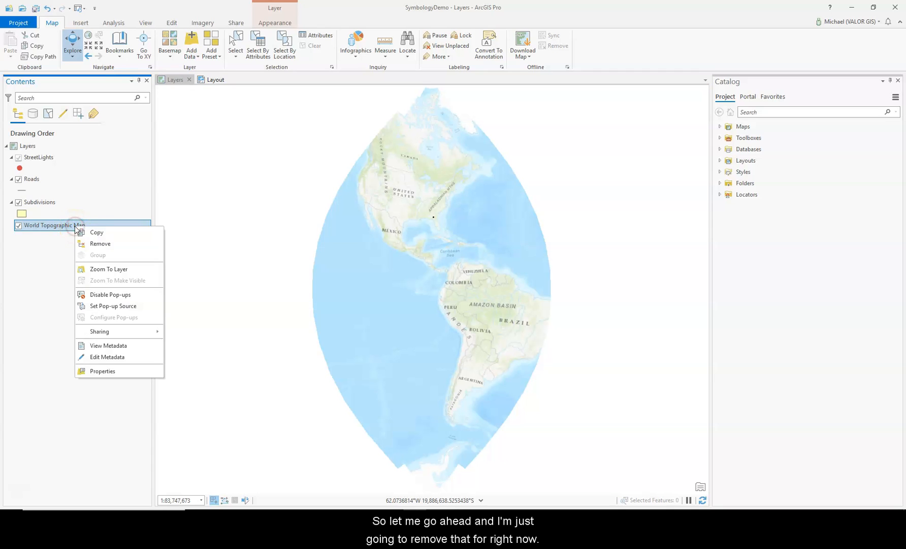
click(99, 244)
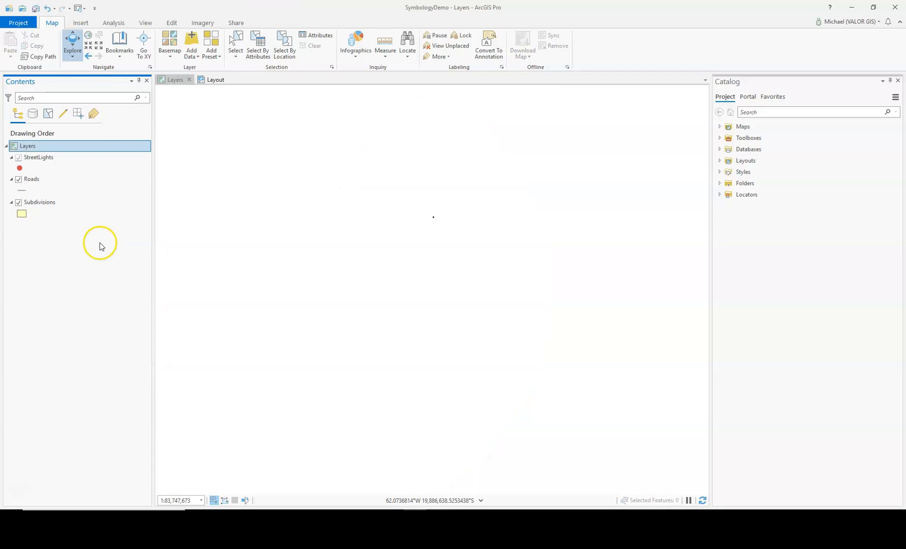
mouse_move(89, 38)
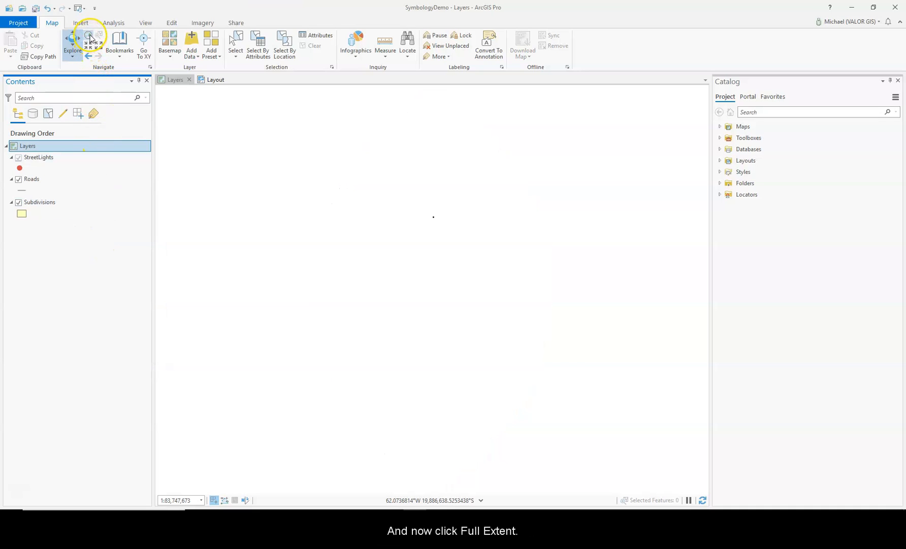
click(88, 38)
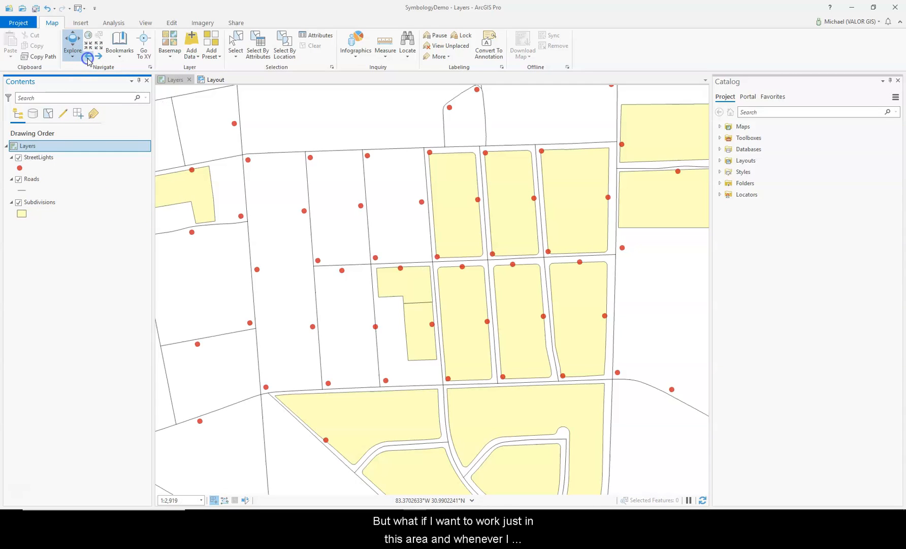
mouse_move(531, 267)
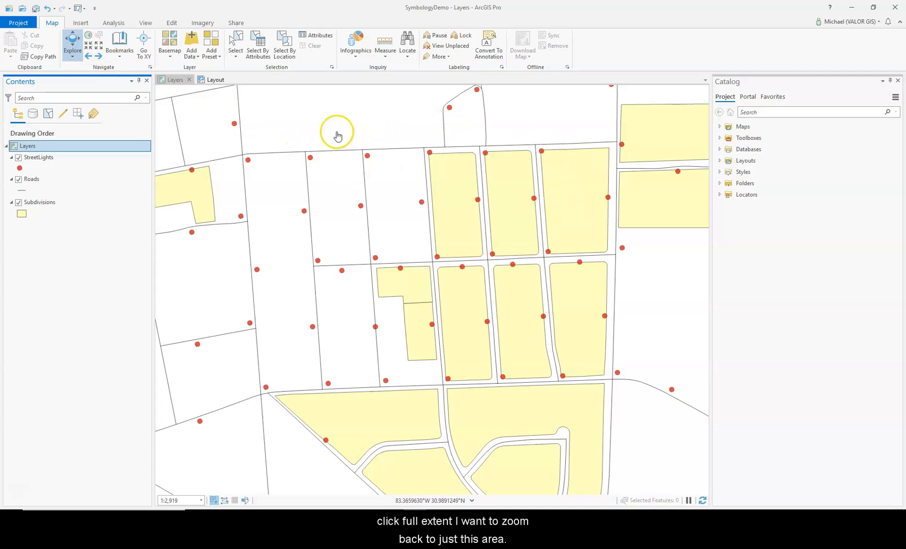
mouse_move(338, 303)
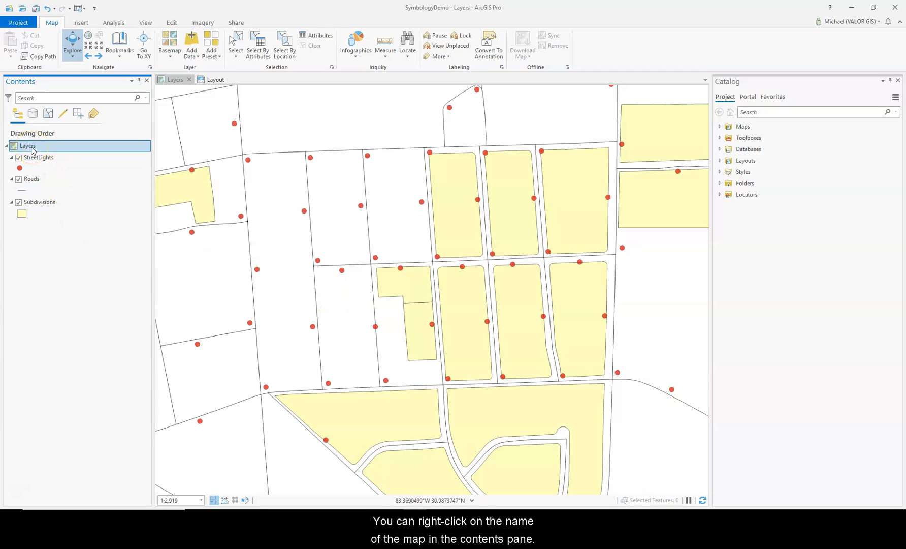
- Show the Layers map's Properties on the Extent page, currently using all layers' extent
right_click(27, 145)
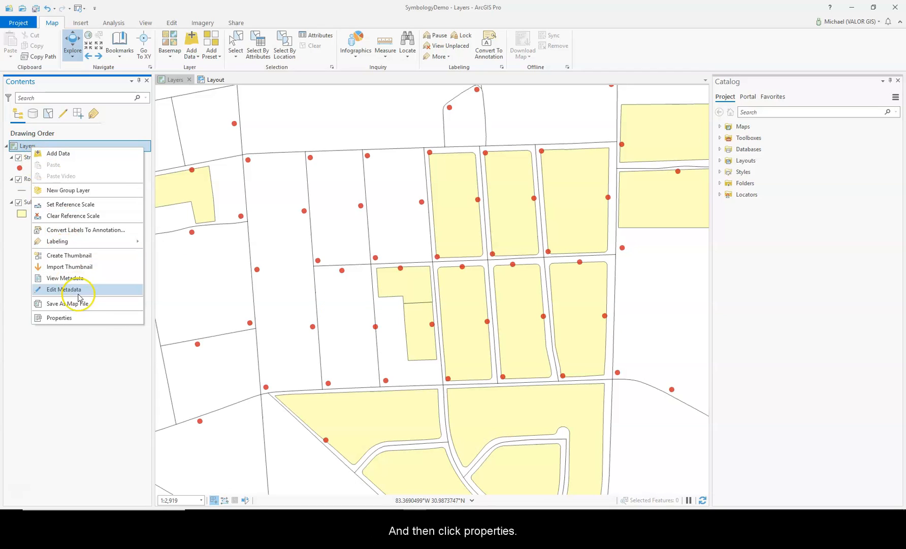
click(58, 317)
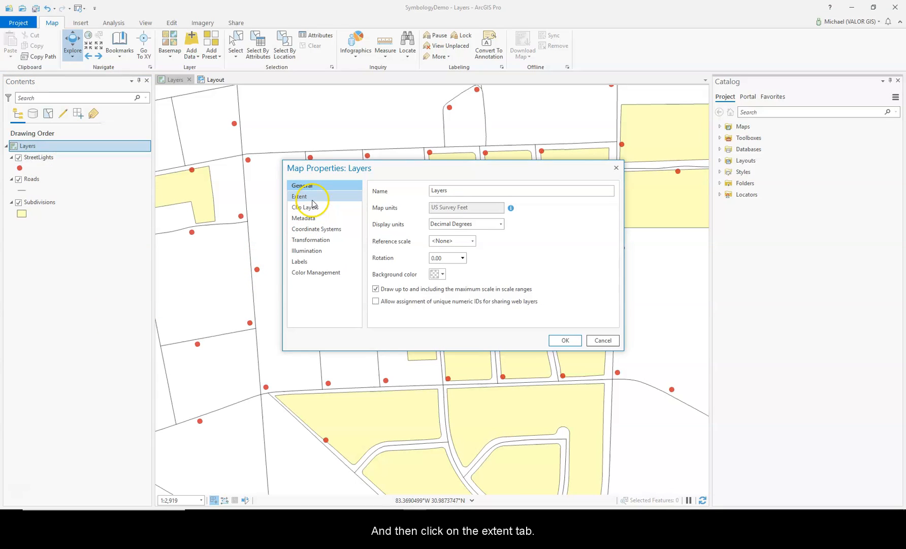
click(300, 196)
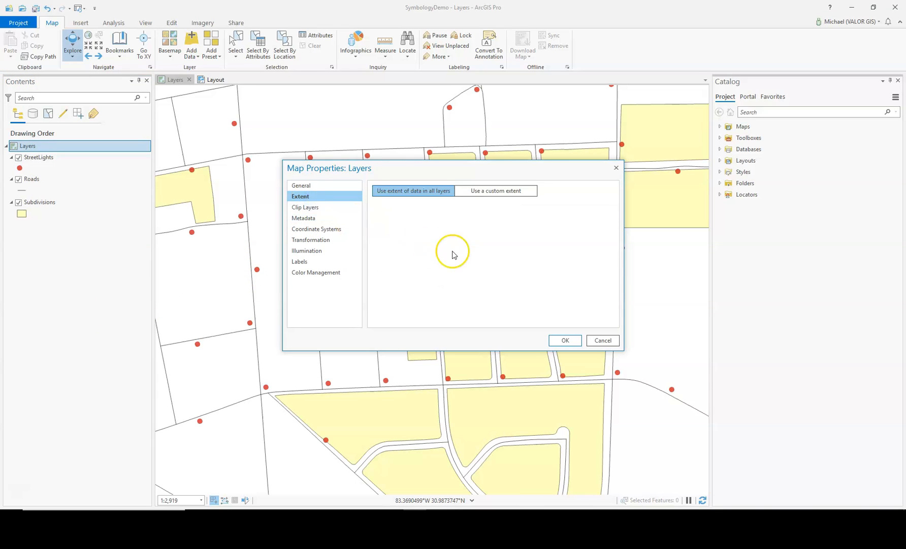
mouse_move(385, 220)
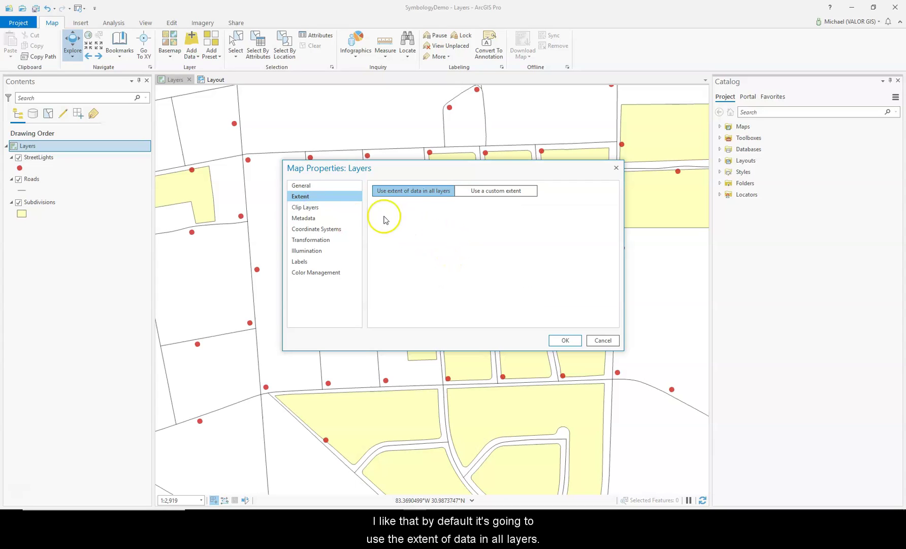
mouse_move(438, 201)
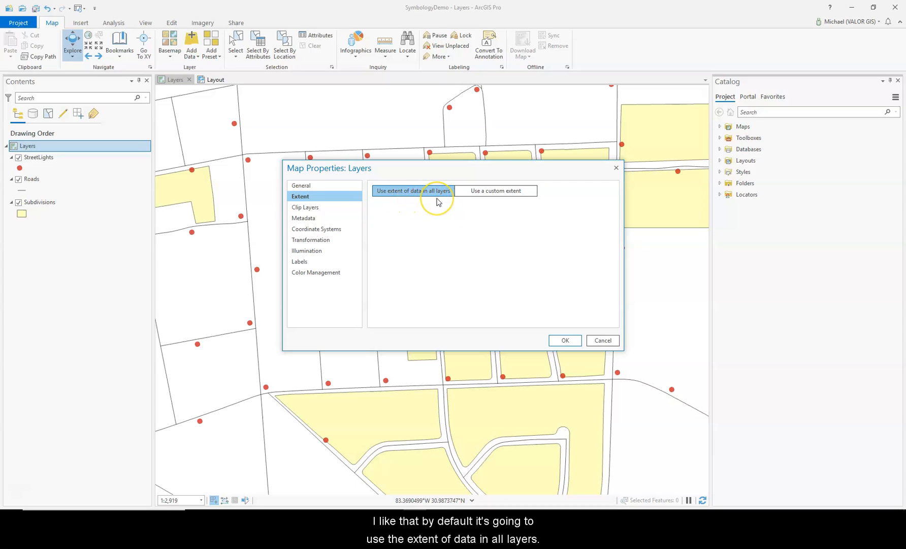
mouse_move(498, 209)
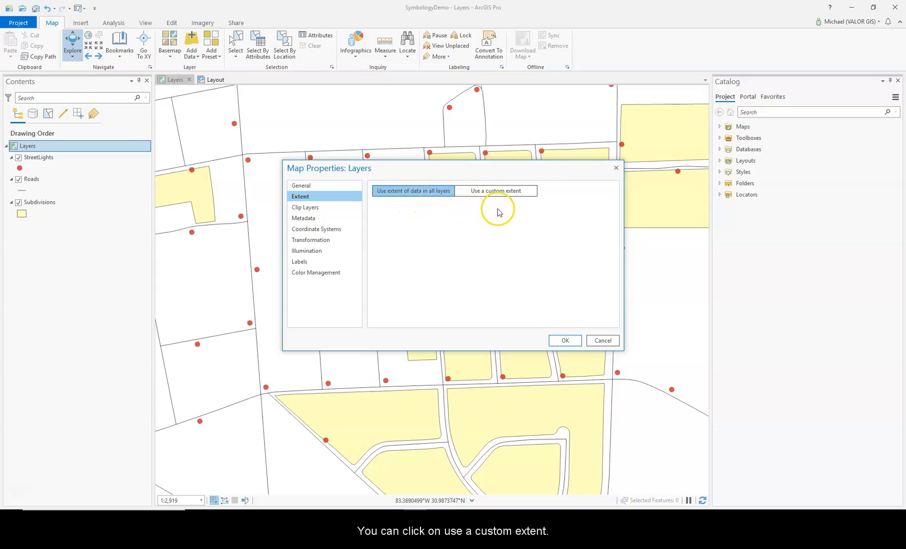
- Switch to a custom extent taken from the StreetLights layer and apply it with OK
click(495, 191)
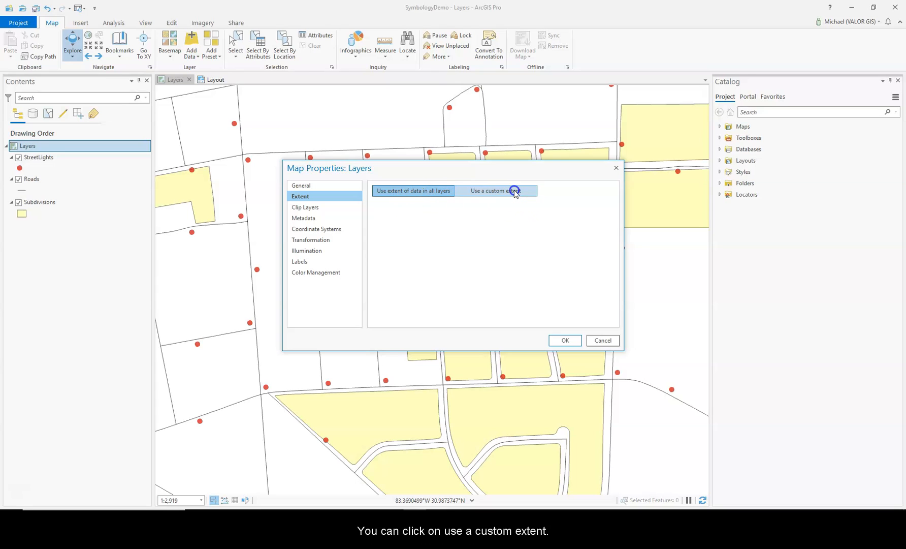
click(496, 191)
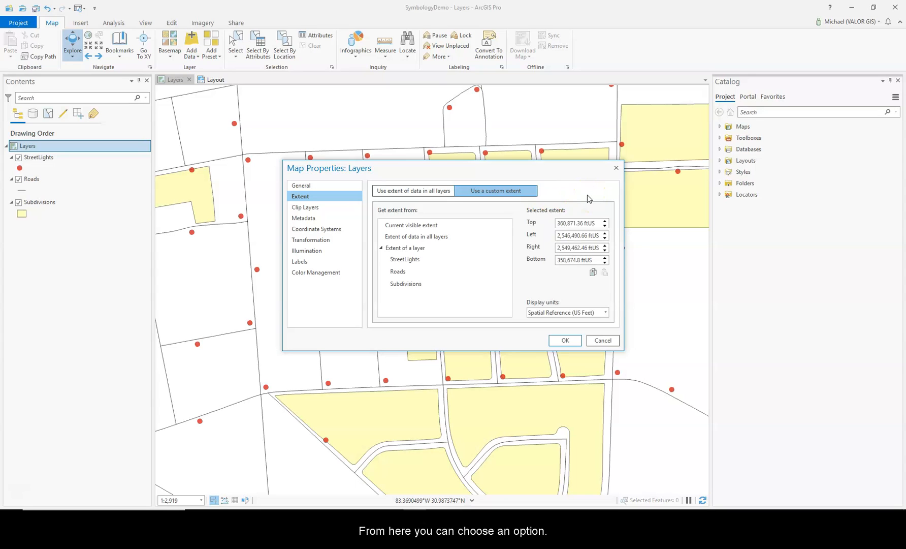
click(412, 224)
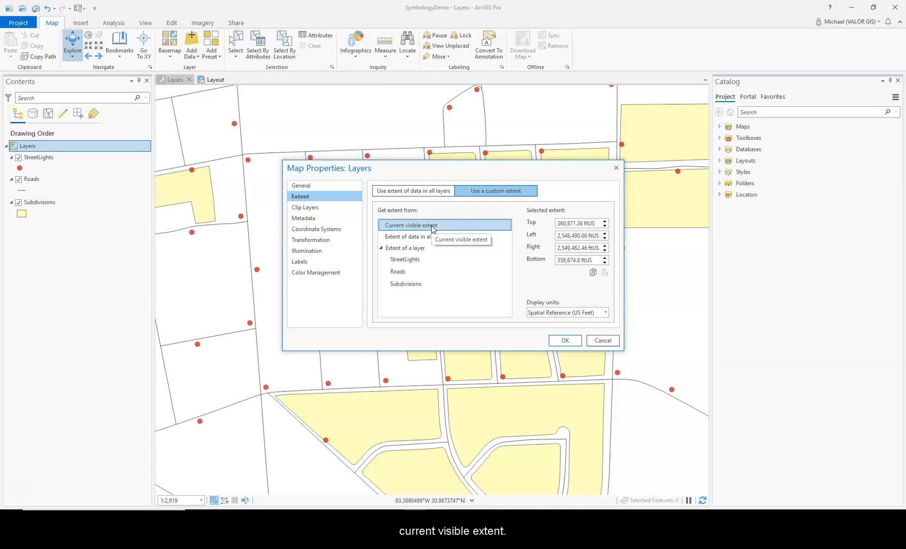
click(405, 259)
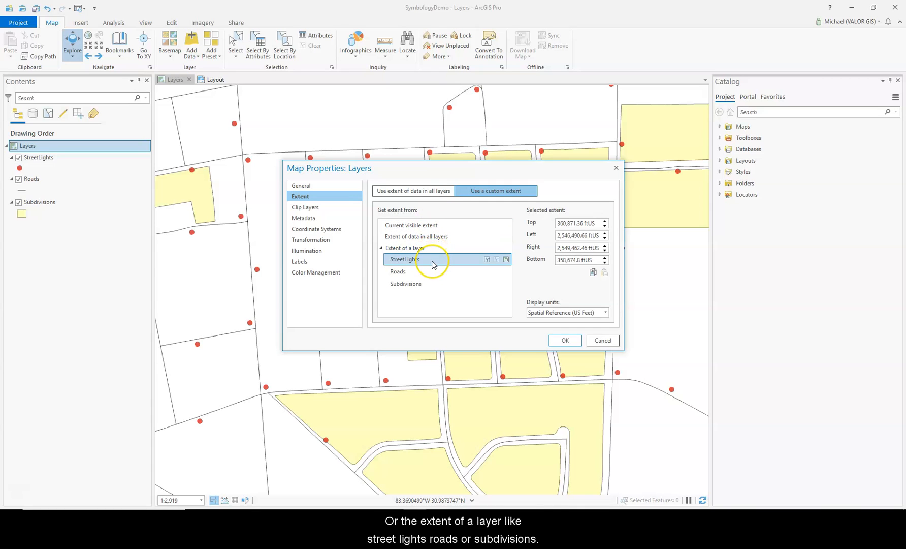
click(397, 271)
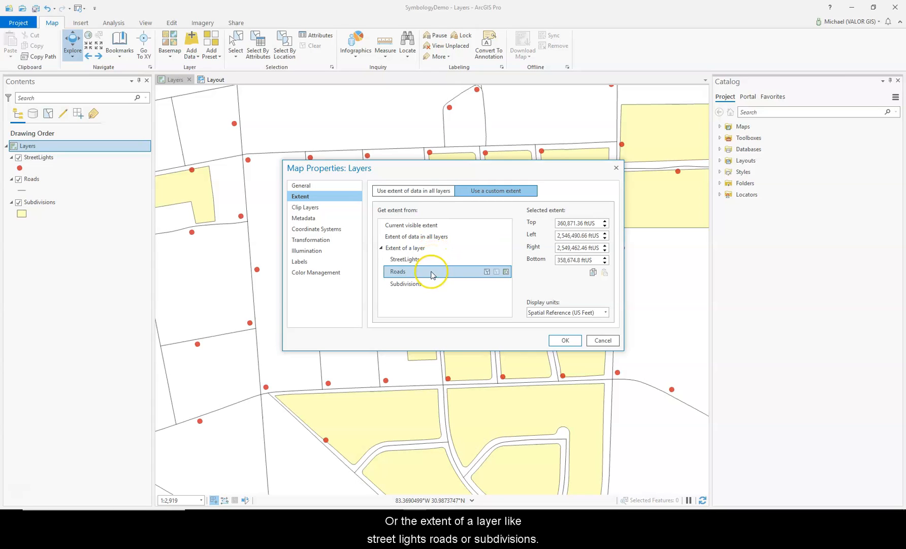
click(405, 283)
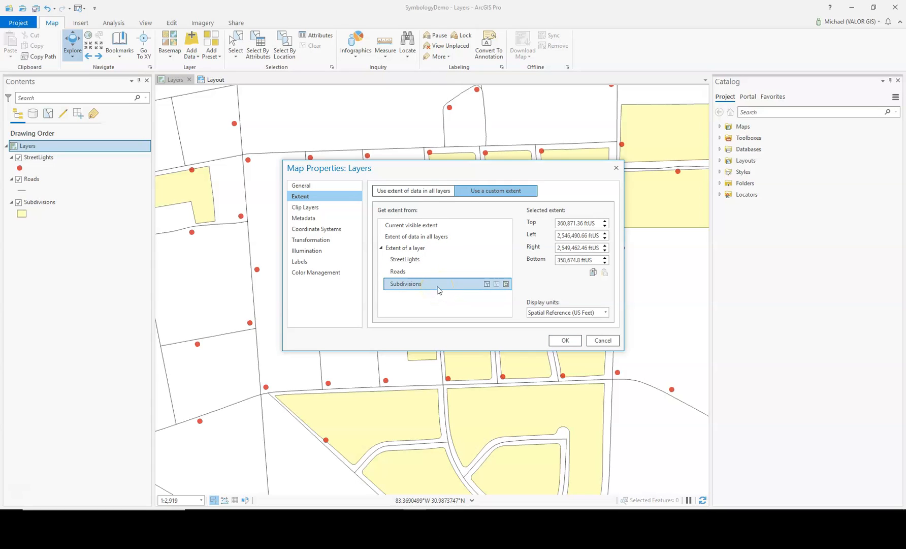
click(406, 259)
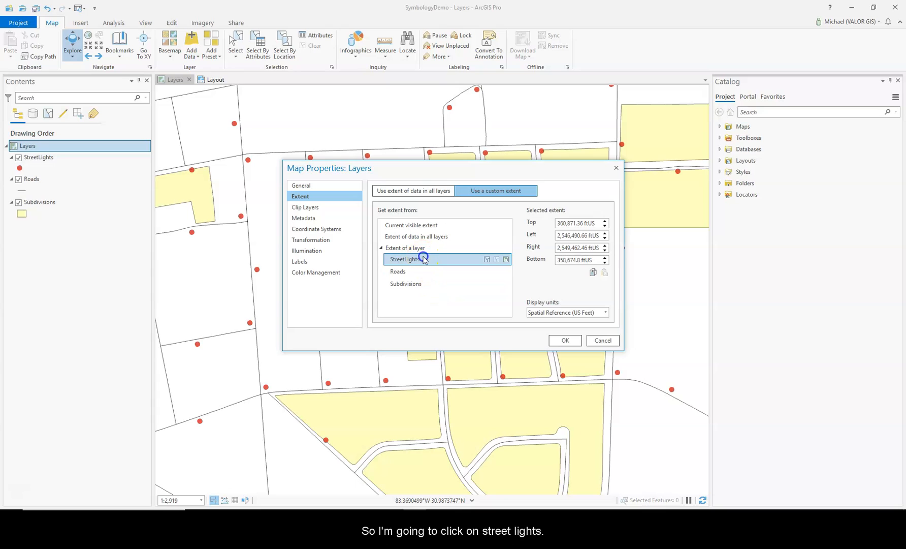
click(405, 258)
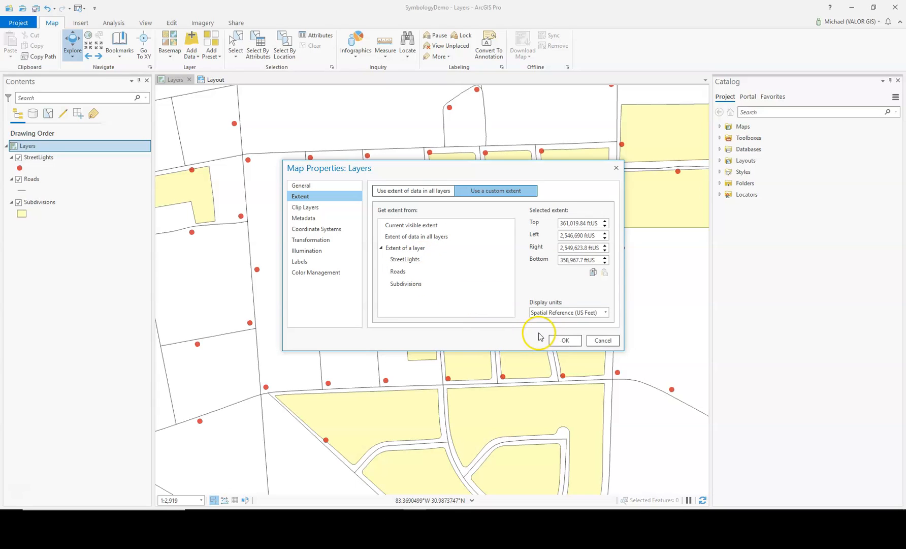
mouse_move(544, 276)
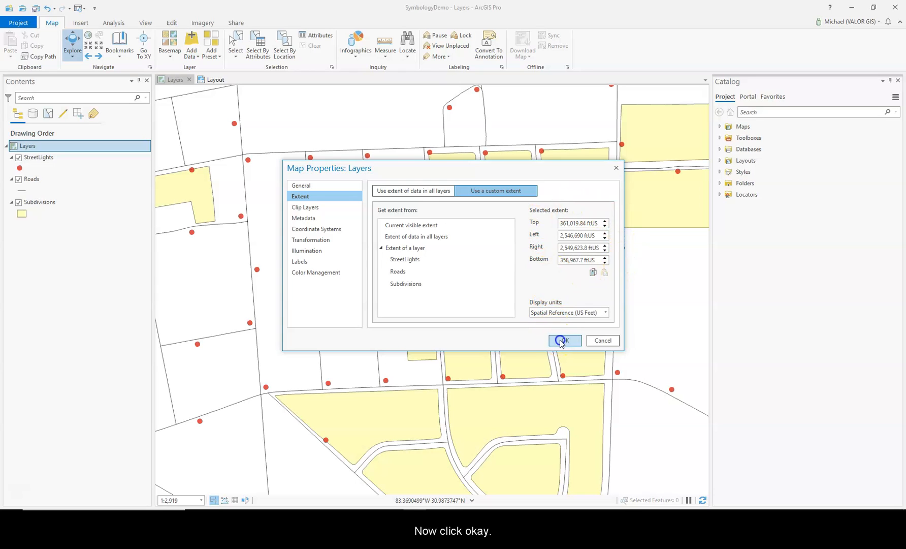
click(564, 340)
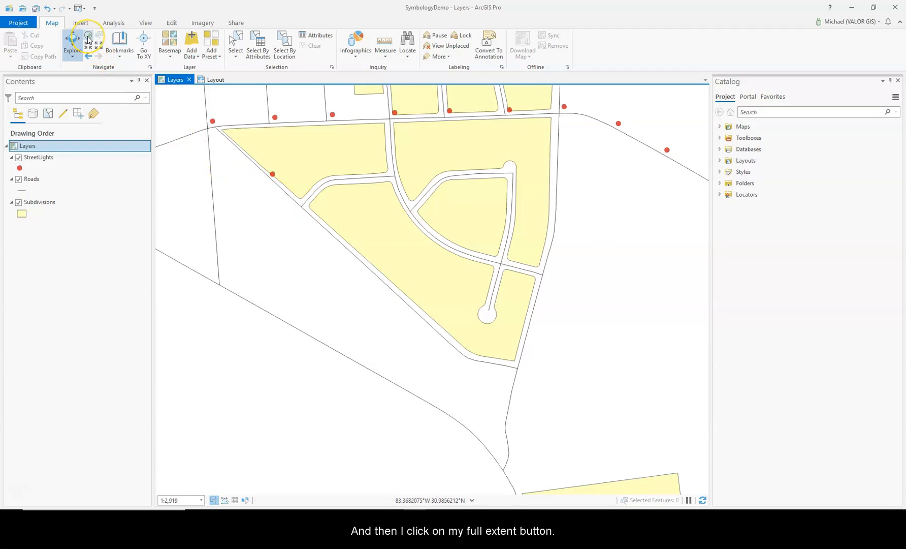
- Zoom to Full Extent, now framing the local StreetLights area with roads and subdivisions
click(88, 39)
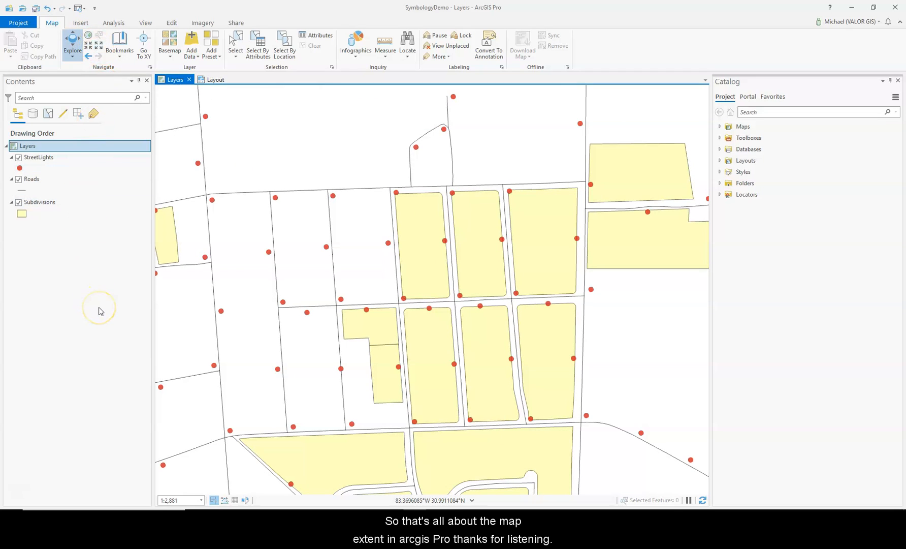
mouse_move(81, 340)
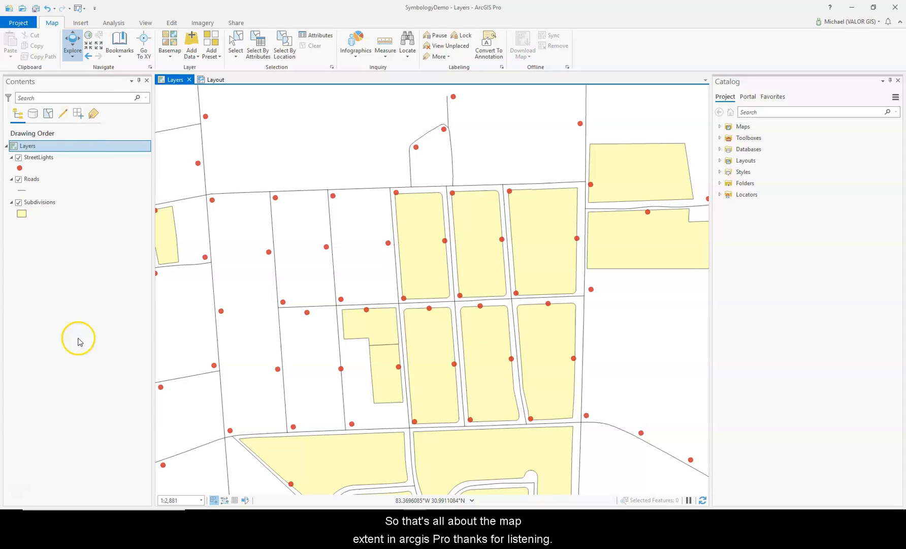